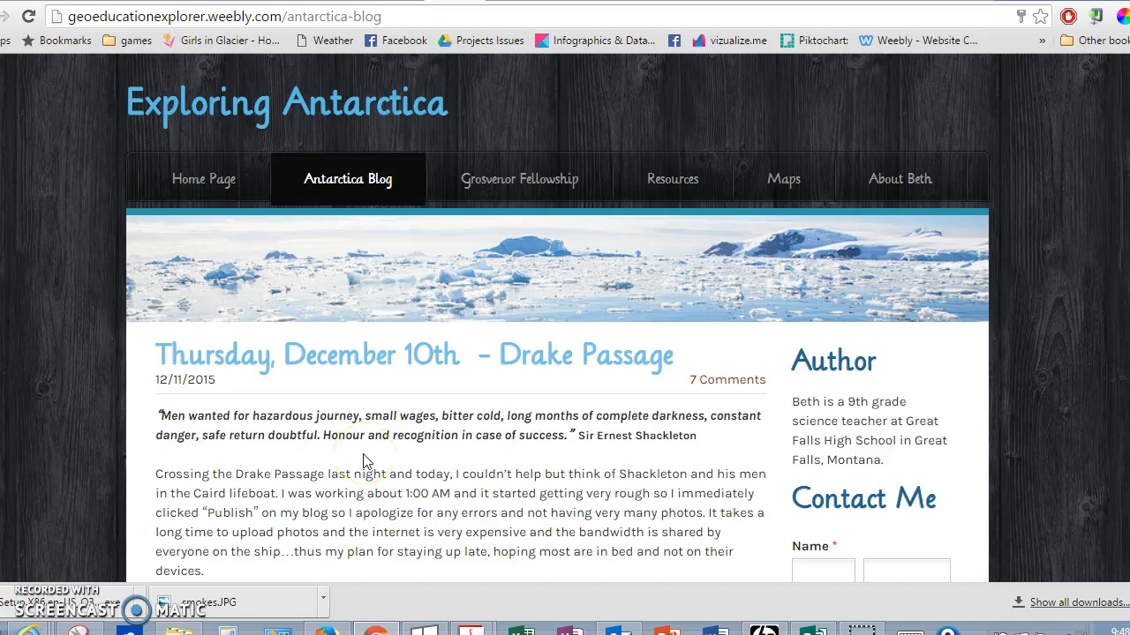
mouse_move(1065, 247)
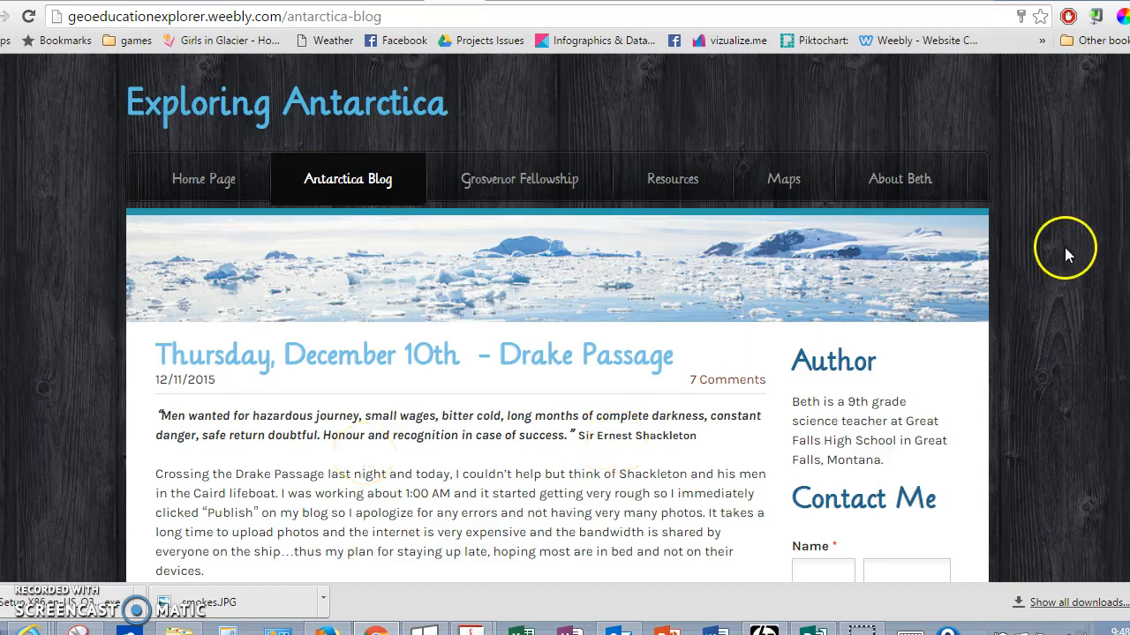
mouse_move(1068, 254)
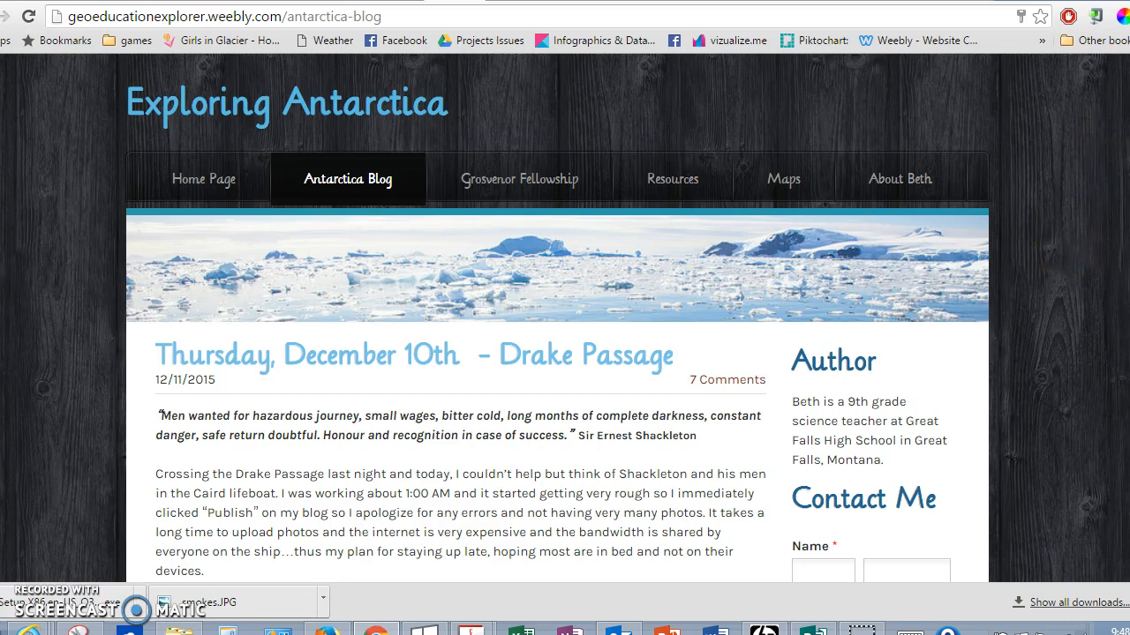
Open the Exploring Antarctica blog's RSS feed page and select its address for copying
scroll(down, 3)
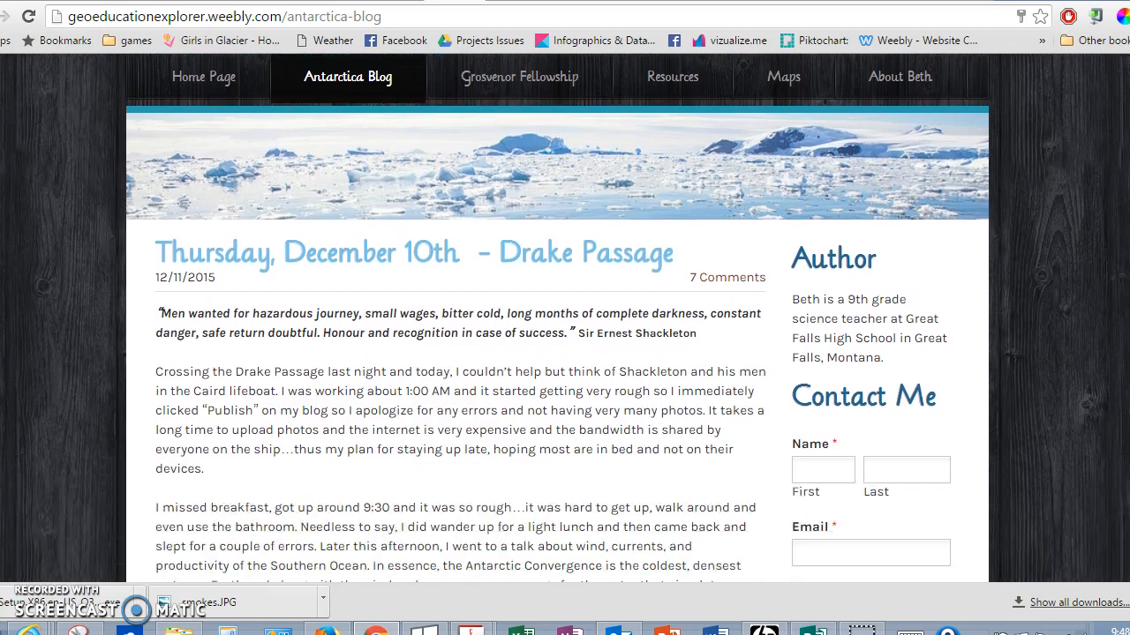
scroll(down, 3)
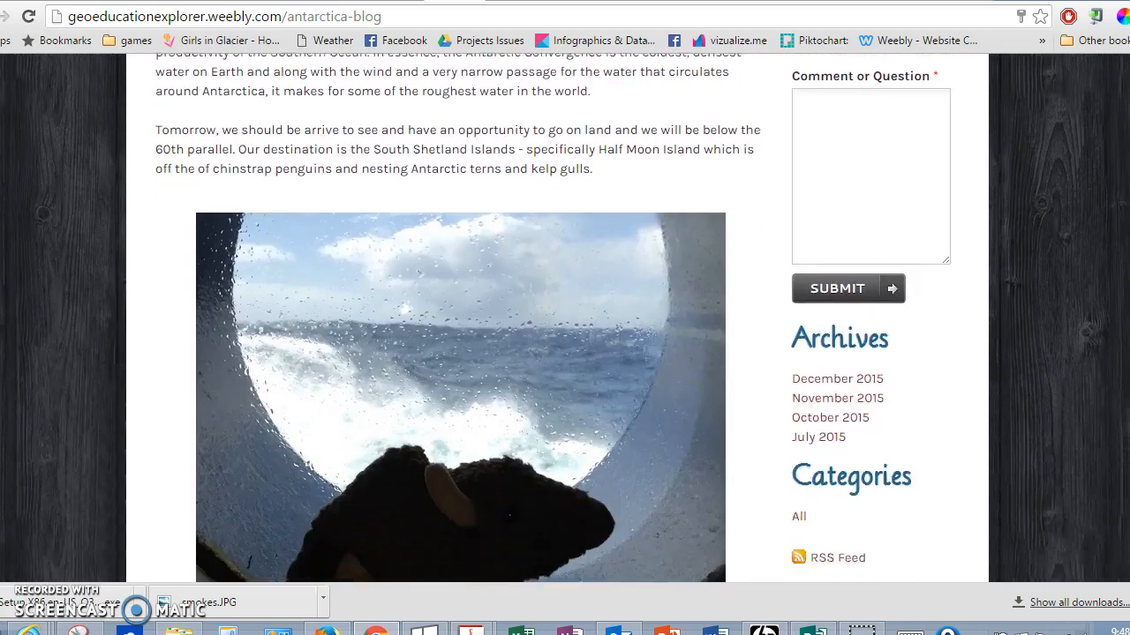
scroll(down, 3)
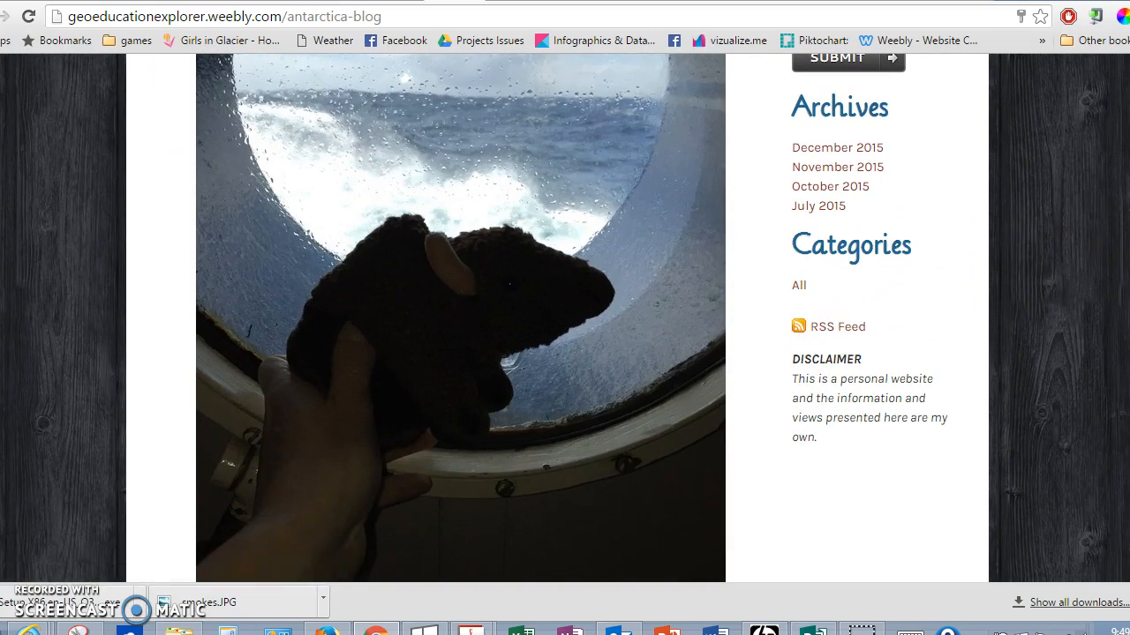
scroll(down, 3)
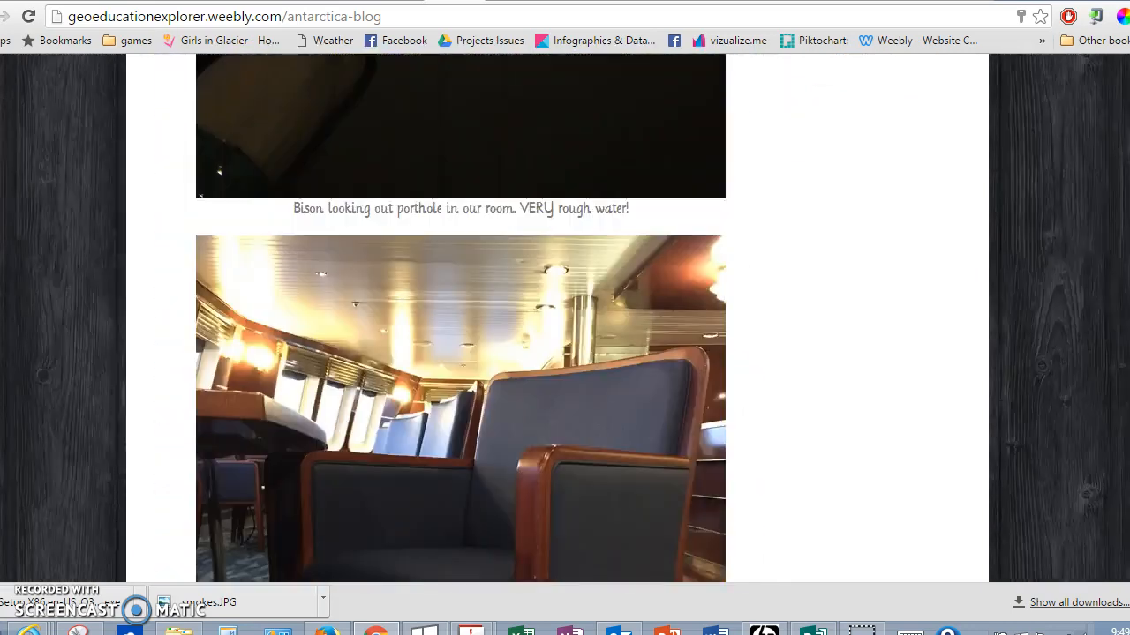
scroll(up, 3)
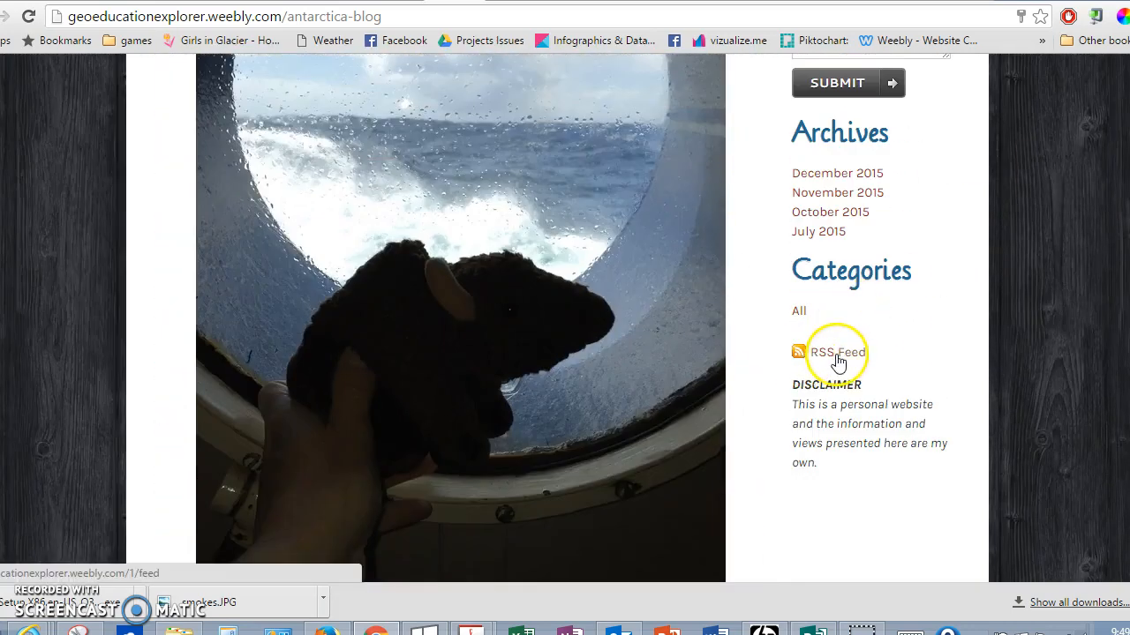
click(837, 352)
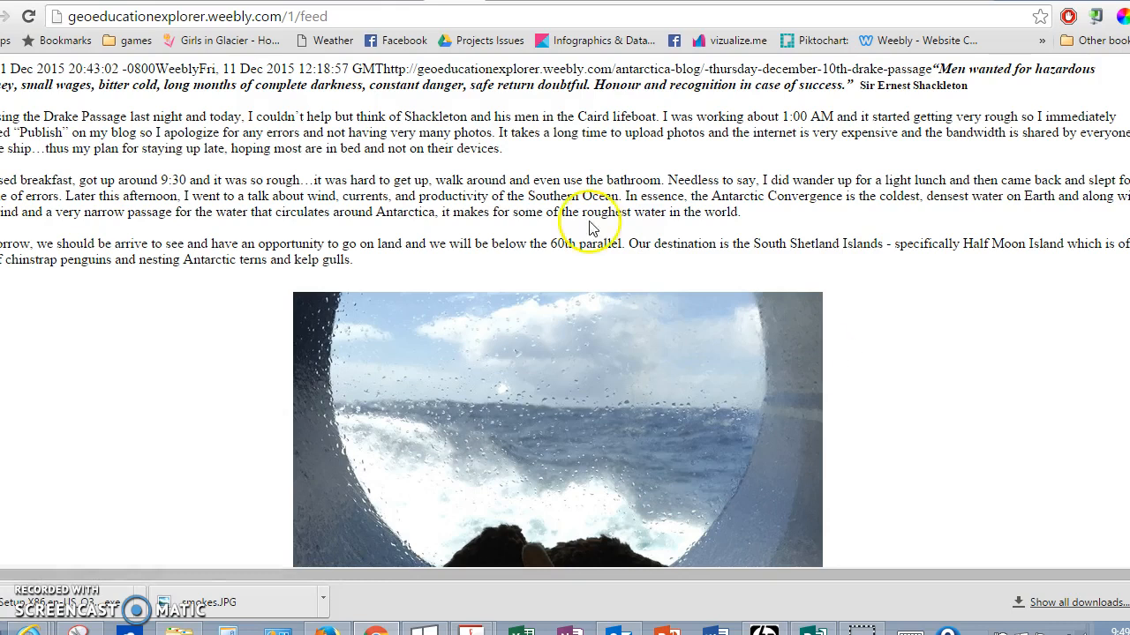
click(198, 16)
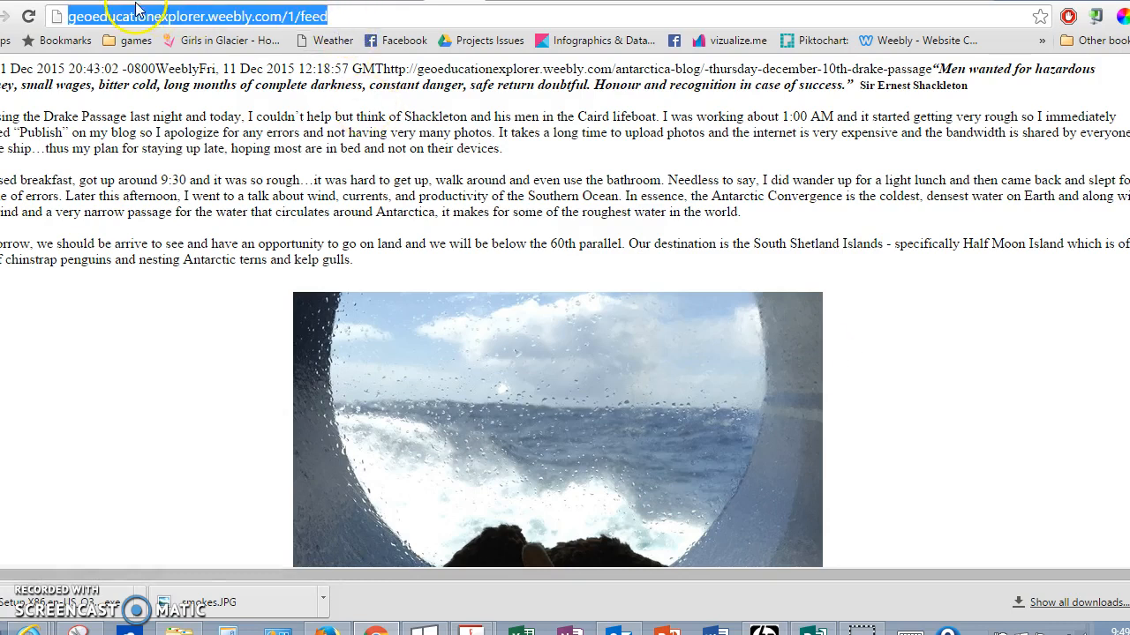
mouse_move(333, 16)
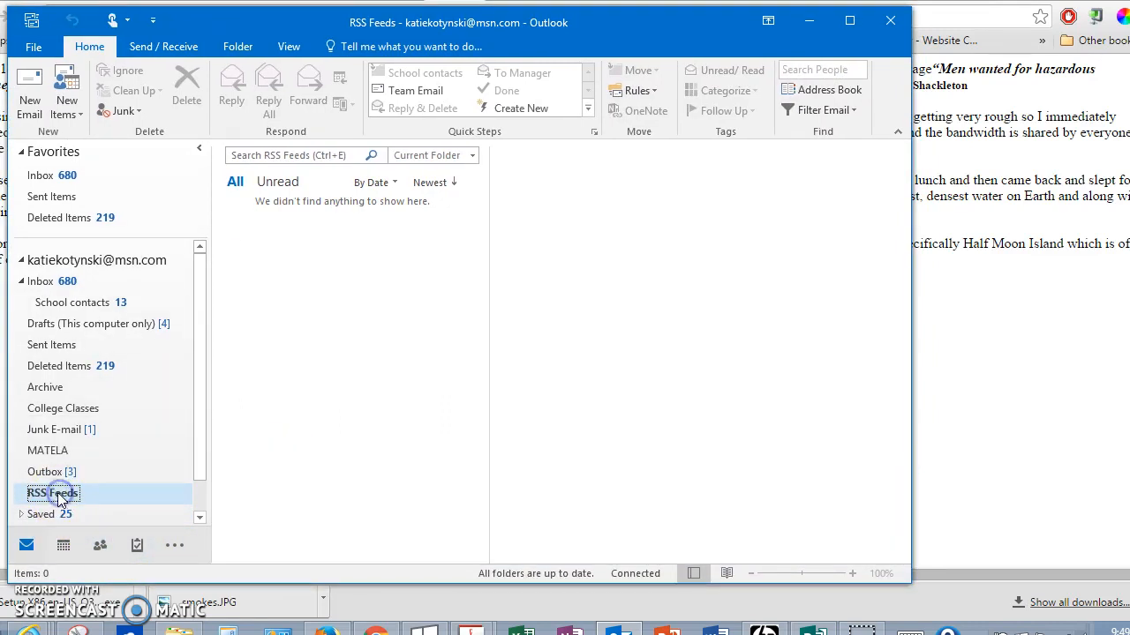
mouse_move(173, 448)
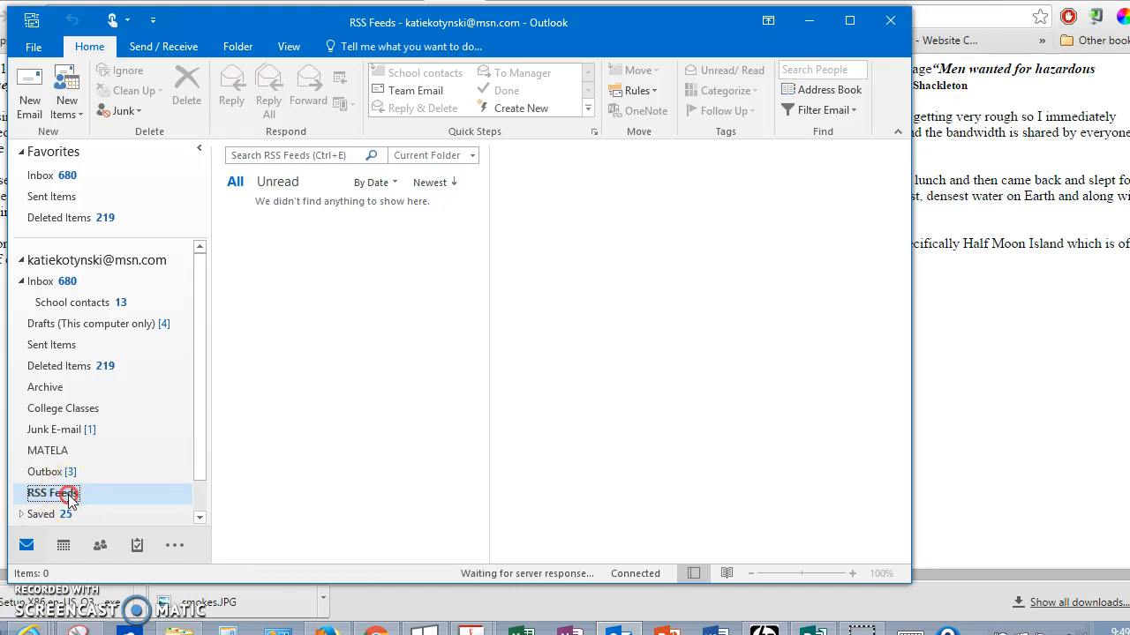
right_click(52, 493)
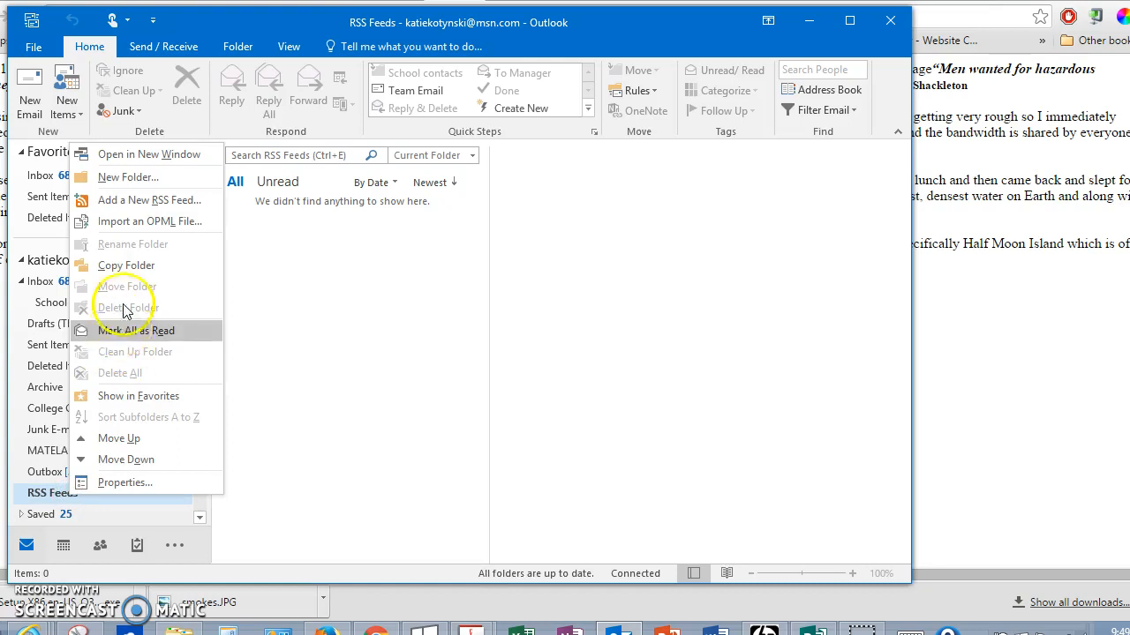
click(150, 199)
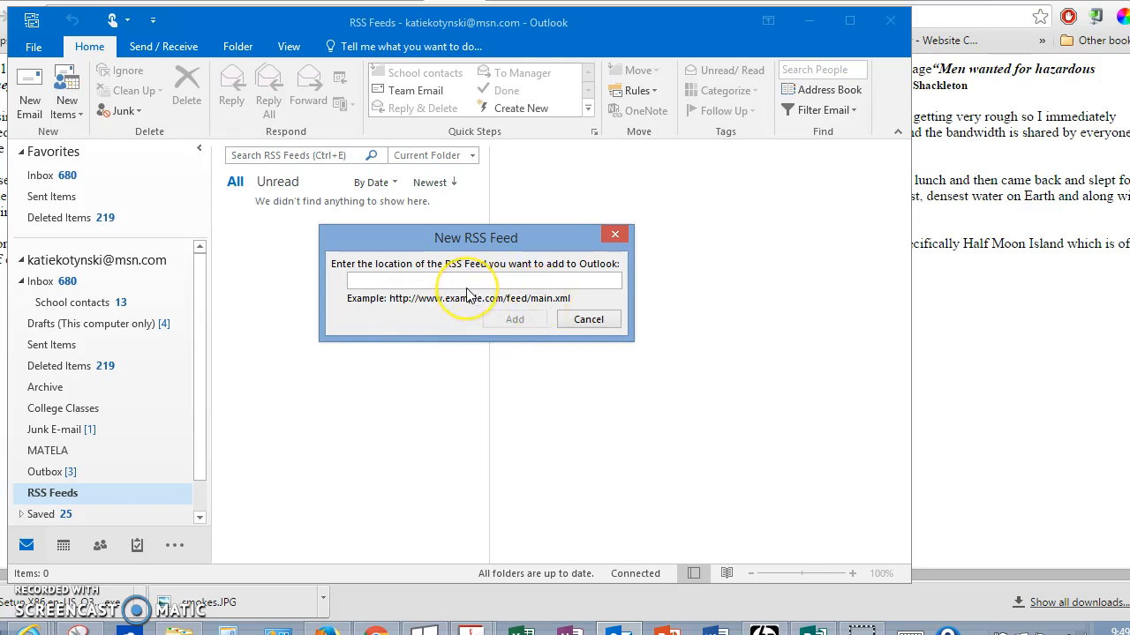
text(http://geoeducationexplorer.weebly.com/1/feed)
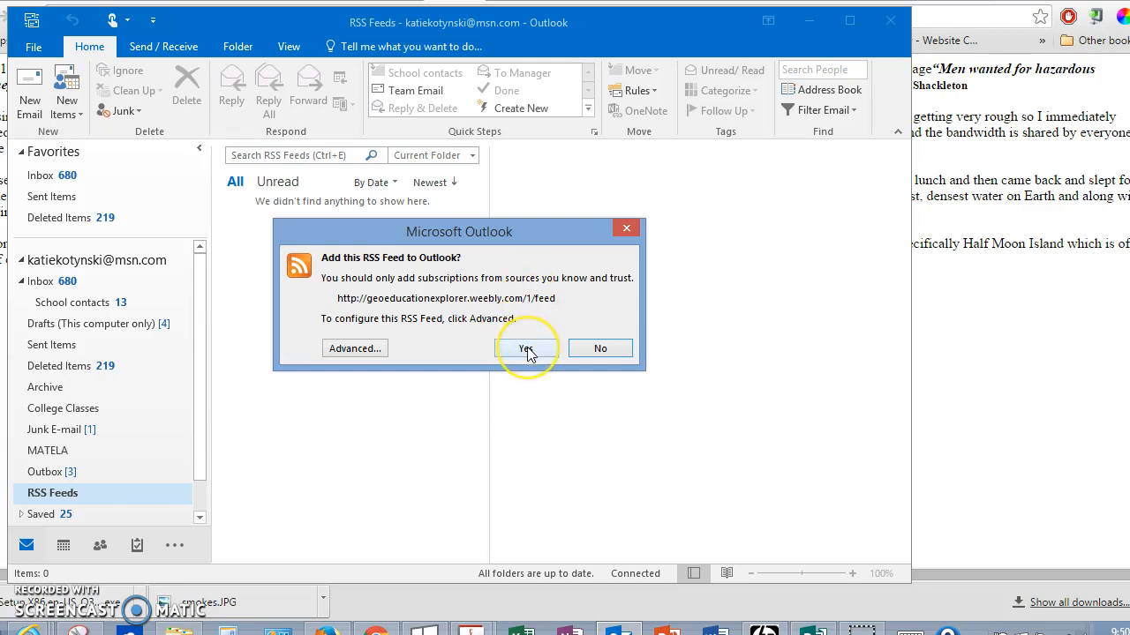
click(527, 347)
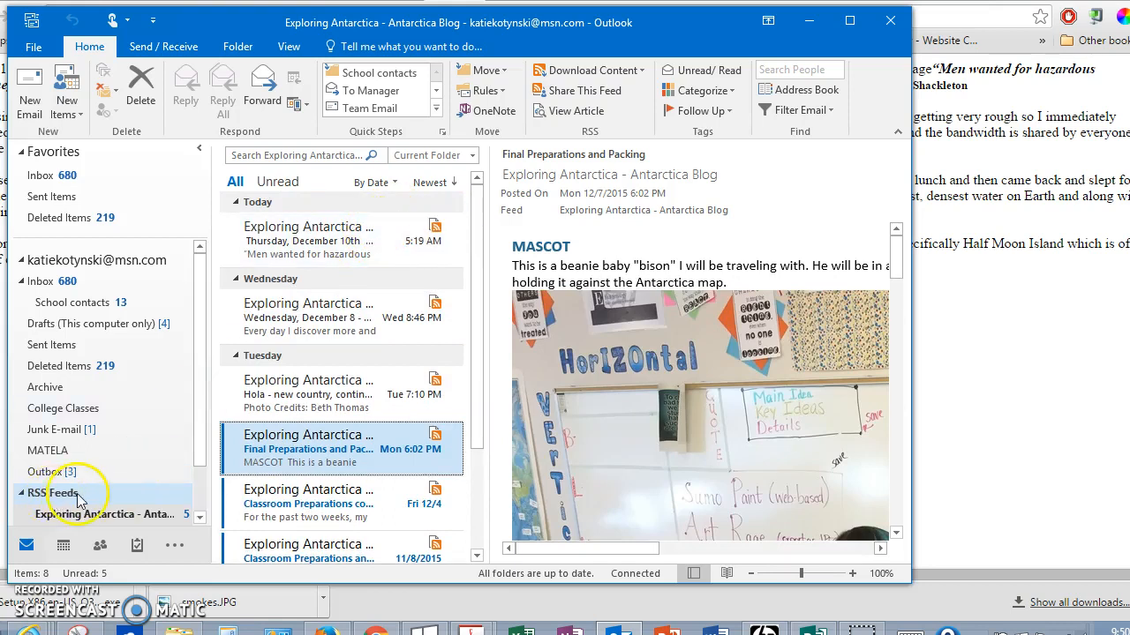
mouse_move(62, 501)
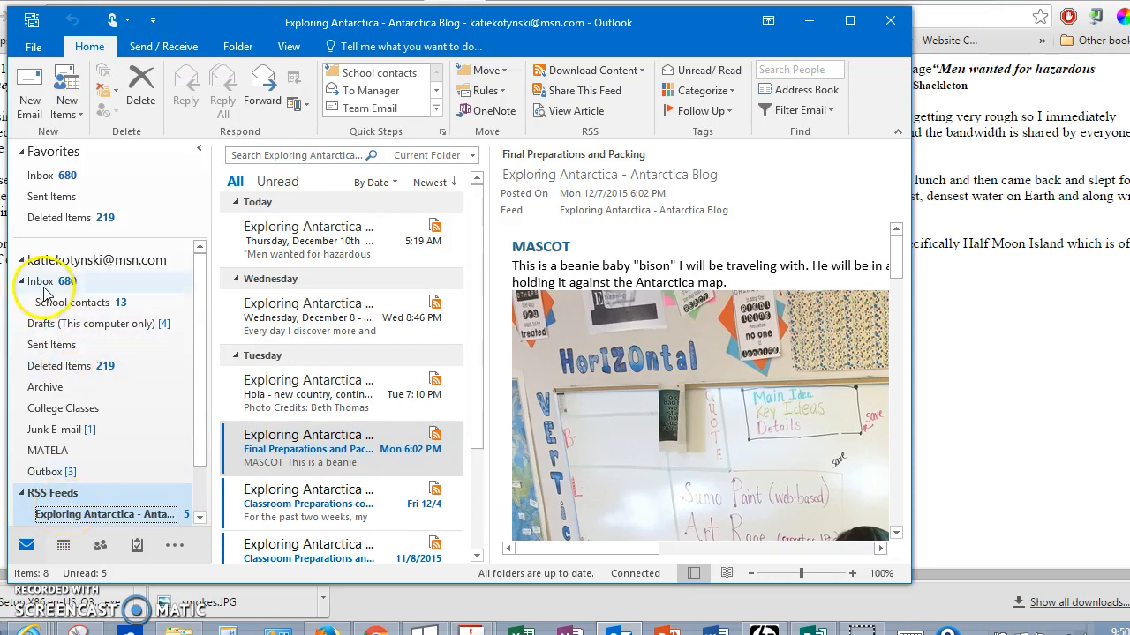
Glance at the Inbox, then return to the Exploring Antarctica feed folder's posts
click(40, 281)
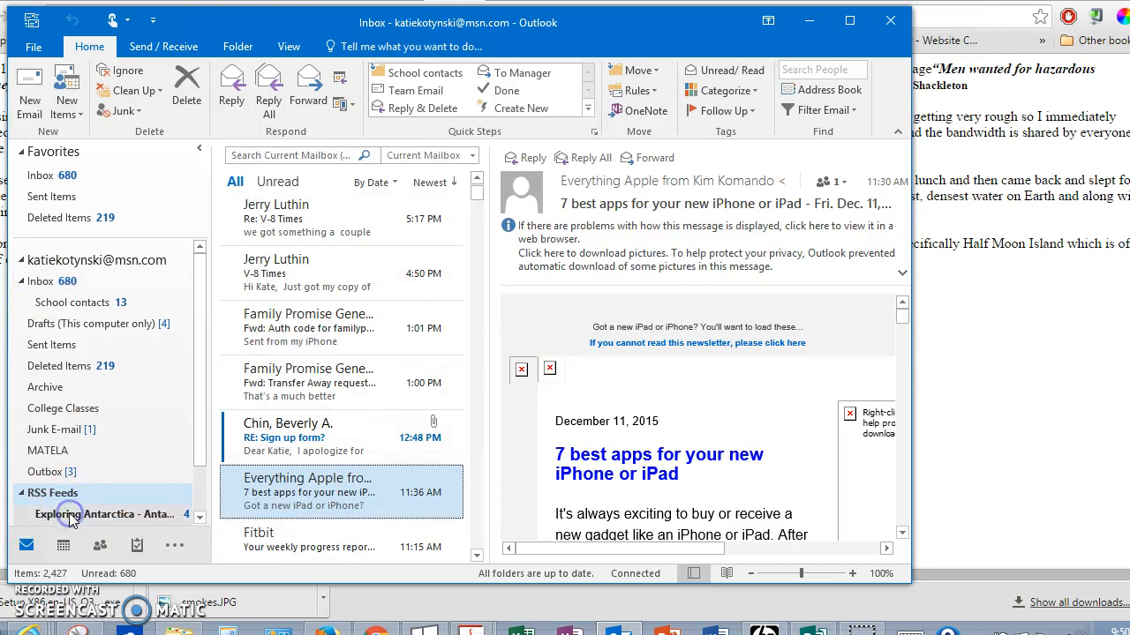
click(104, 513)
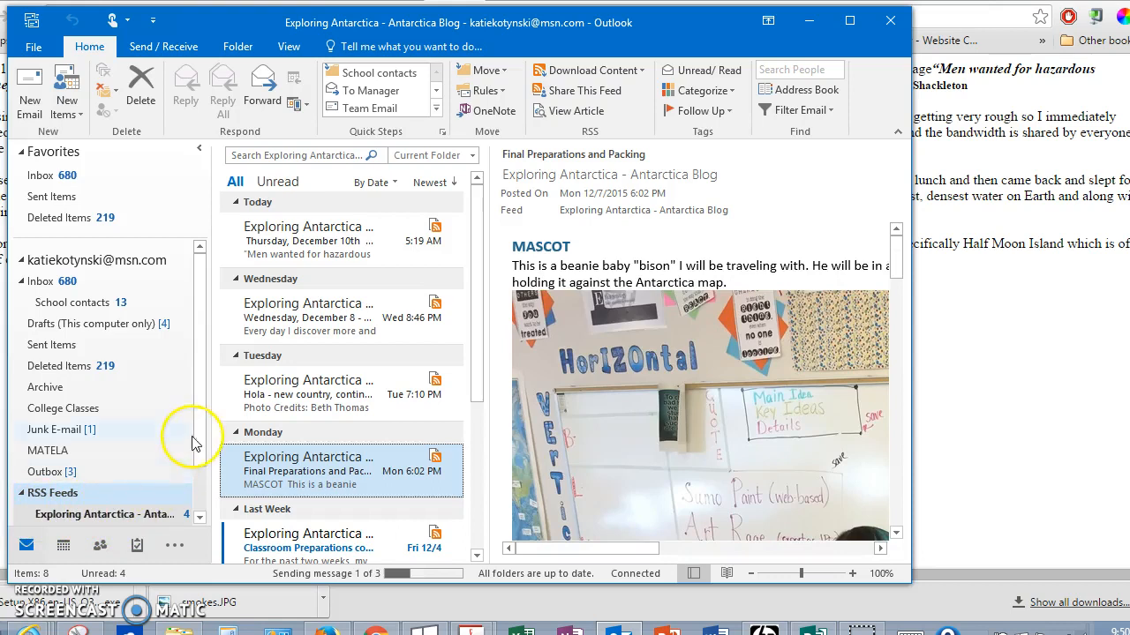
scroll(down, 3)
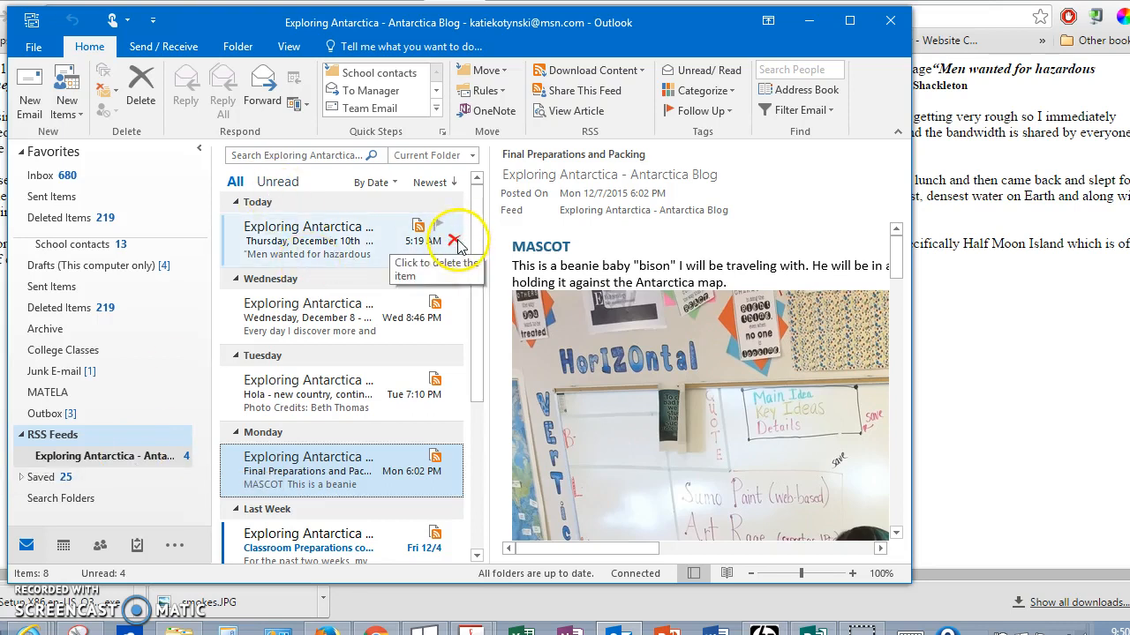
mouse_move(366, 256)
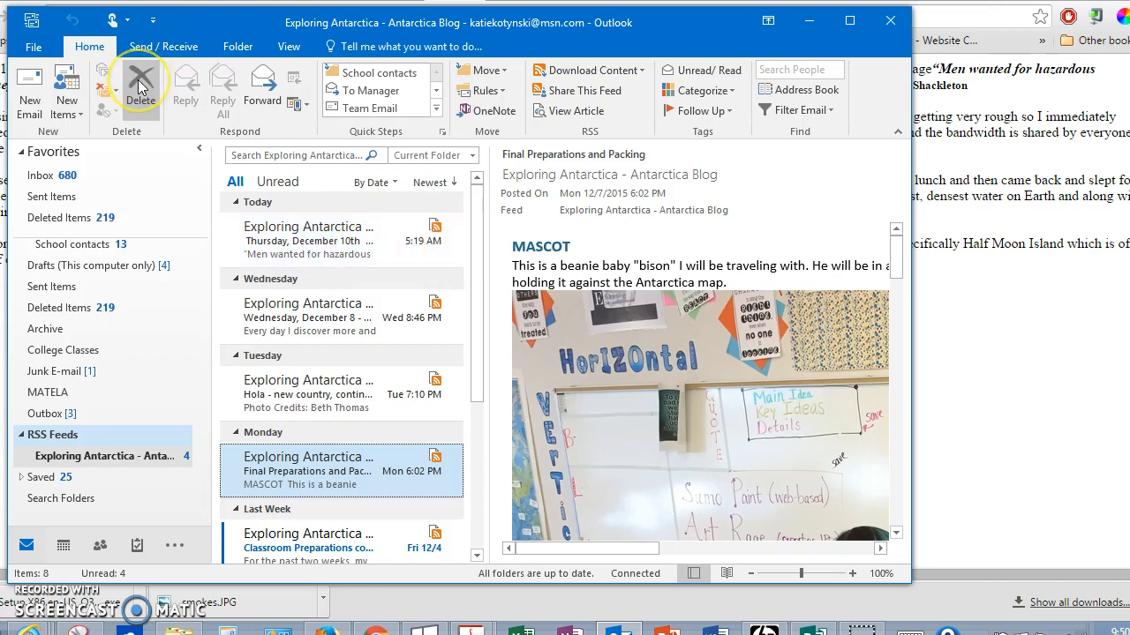
mouse_move(64, 544)
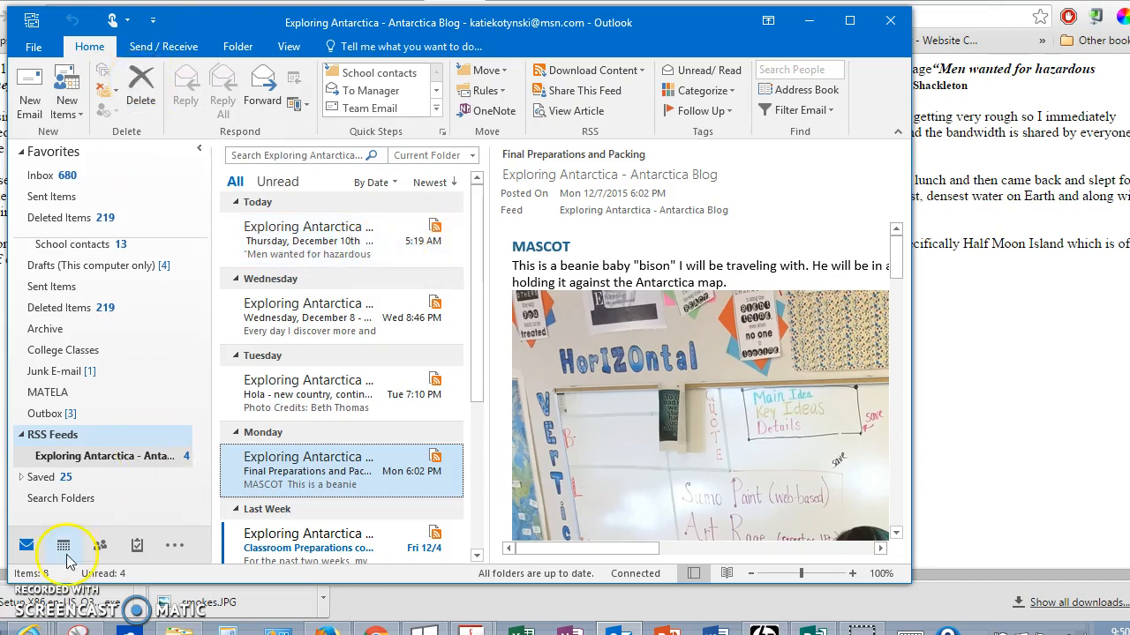